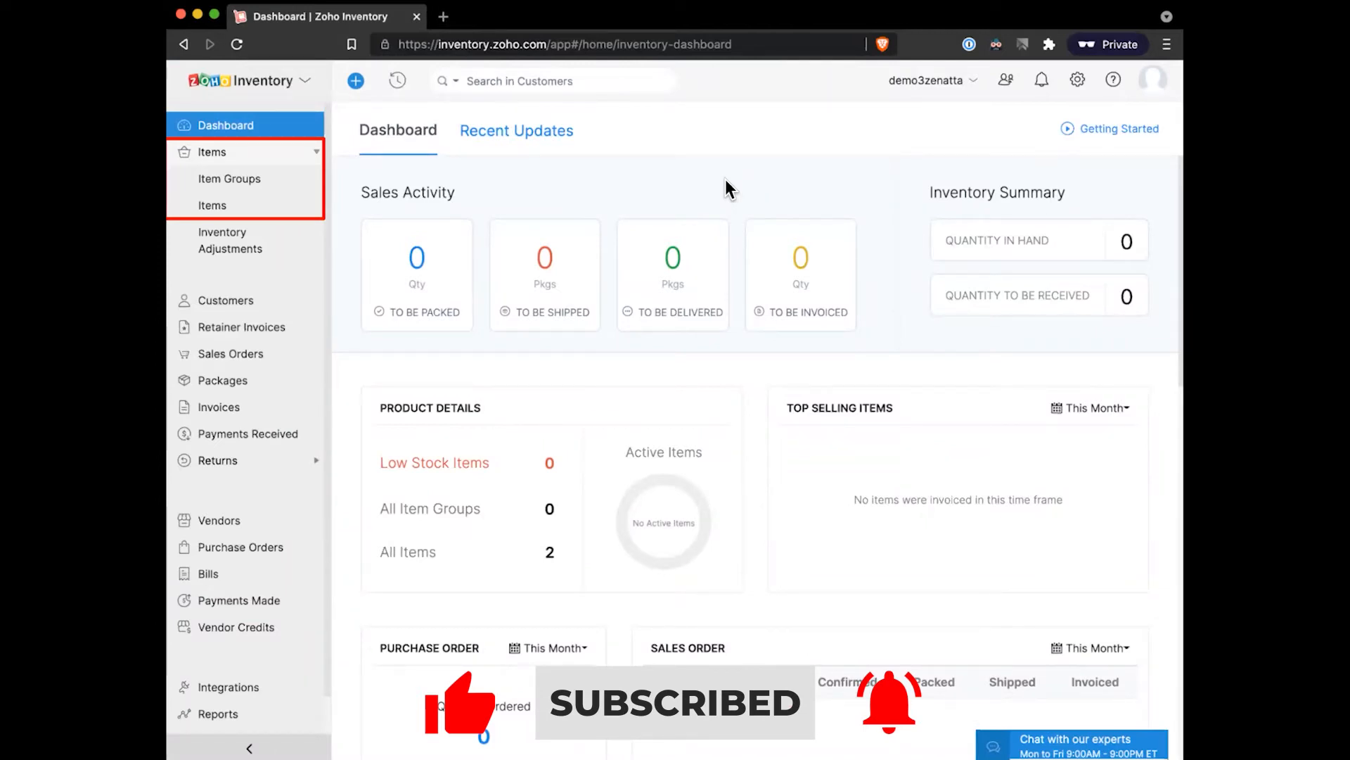
# Step: Show the Active Items list, which has no items yet
pyautogui.click(211, 206)
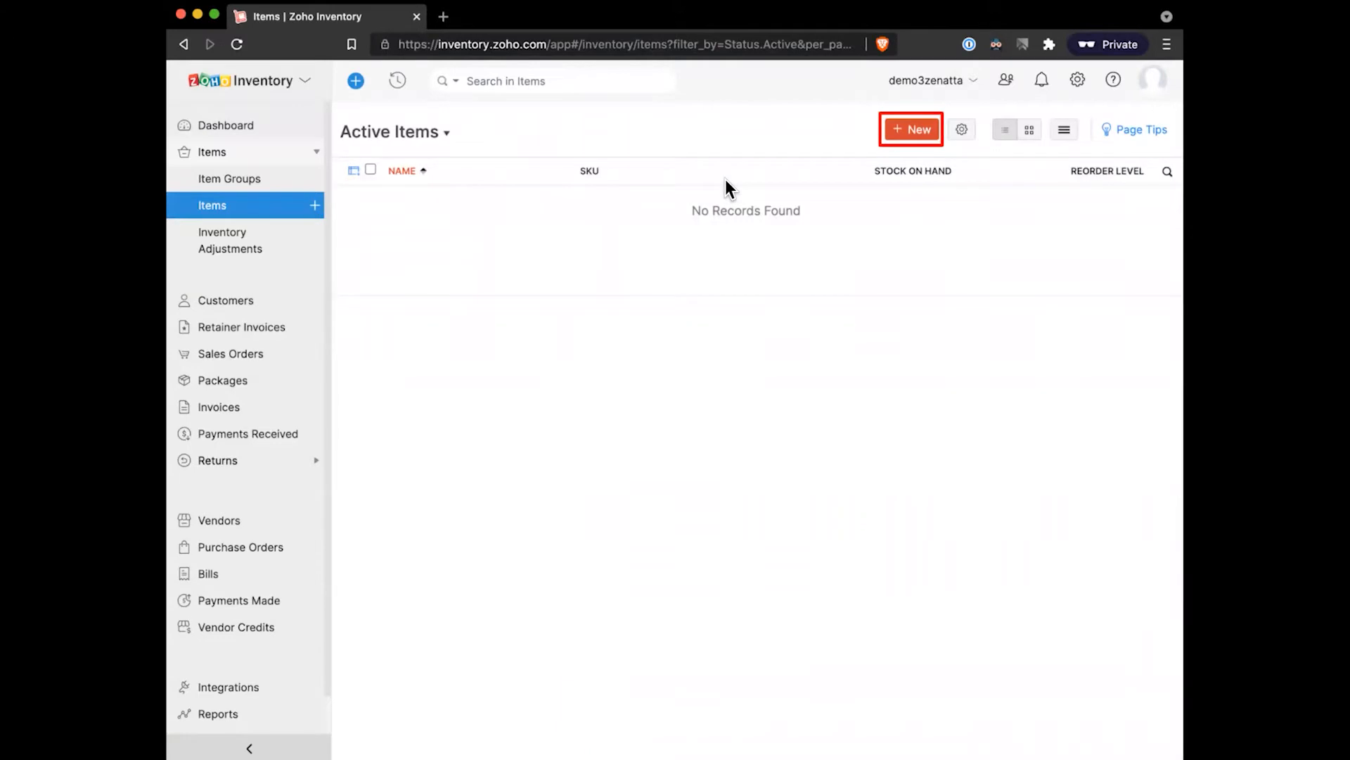
pyautogui.click(912, 130)
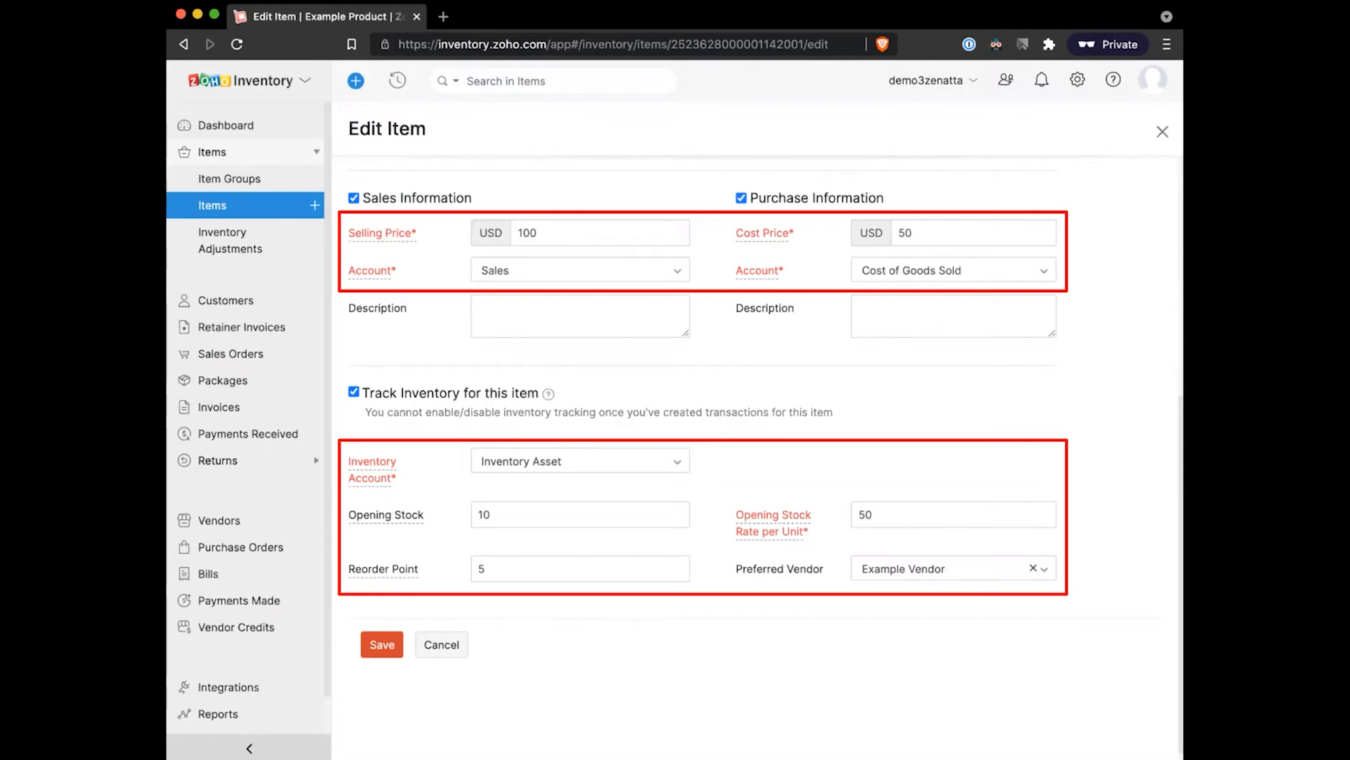
# Step: Save Example Product and start an item import from the Active Items menu
pyautogui.click(1074, 123)
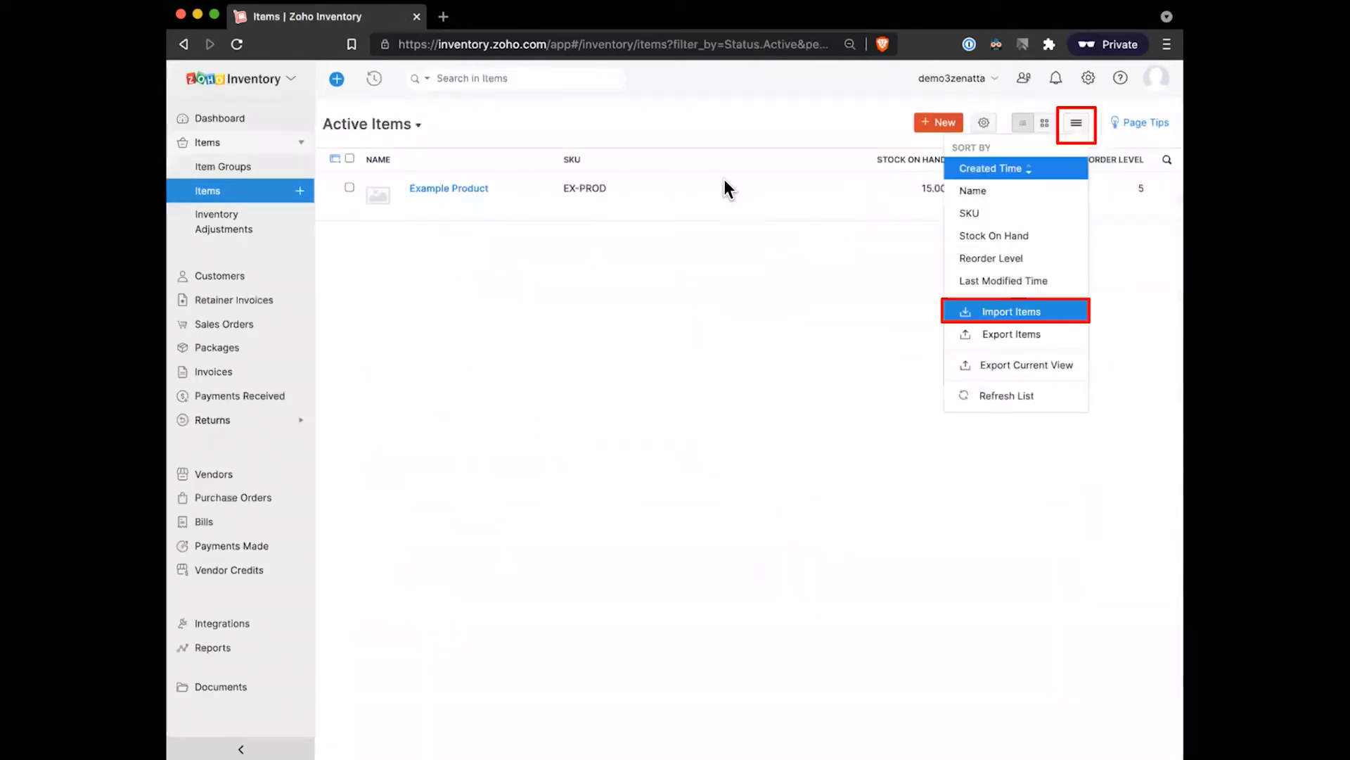
pyautogui.moveTo(698, 286)
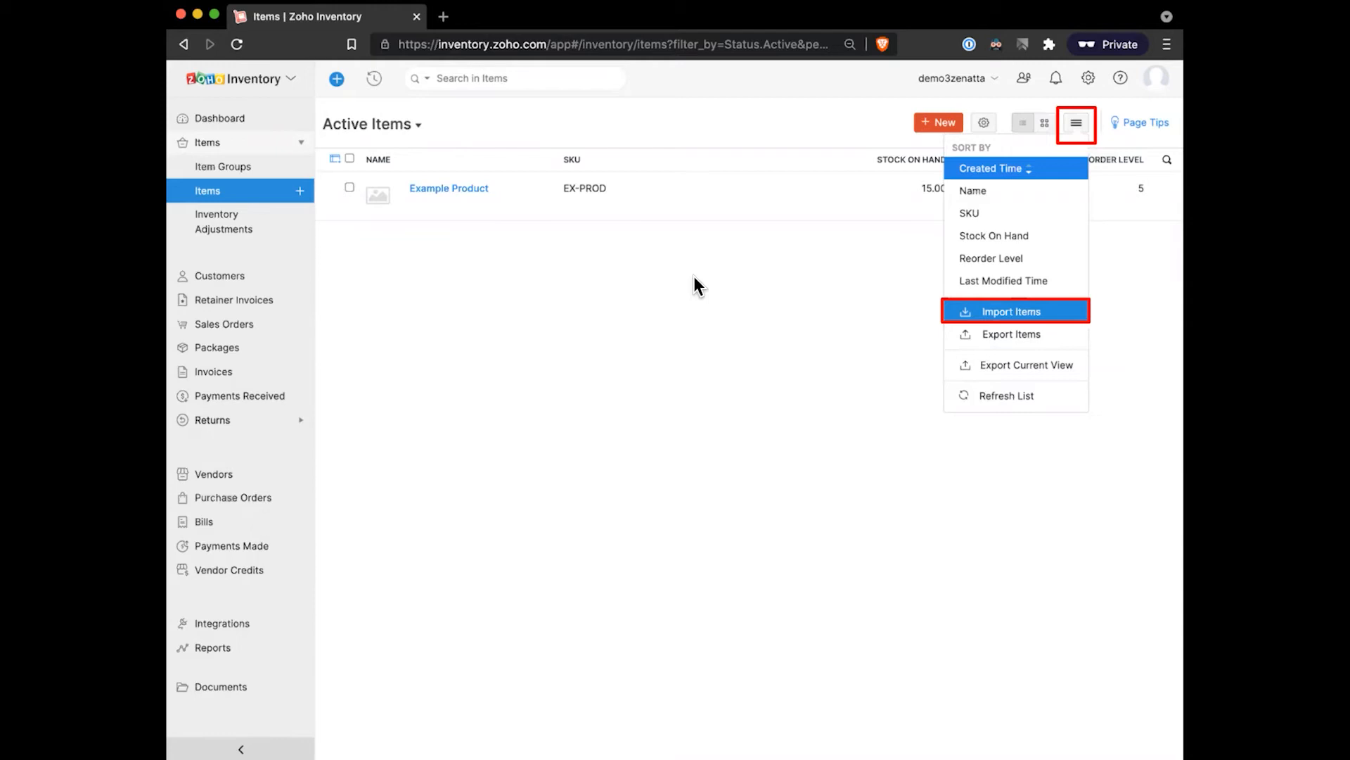
pyautogui.click(1010, 311)
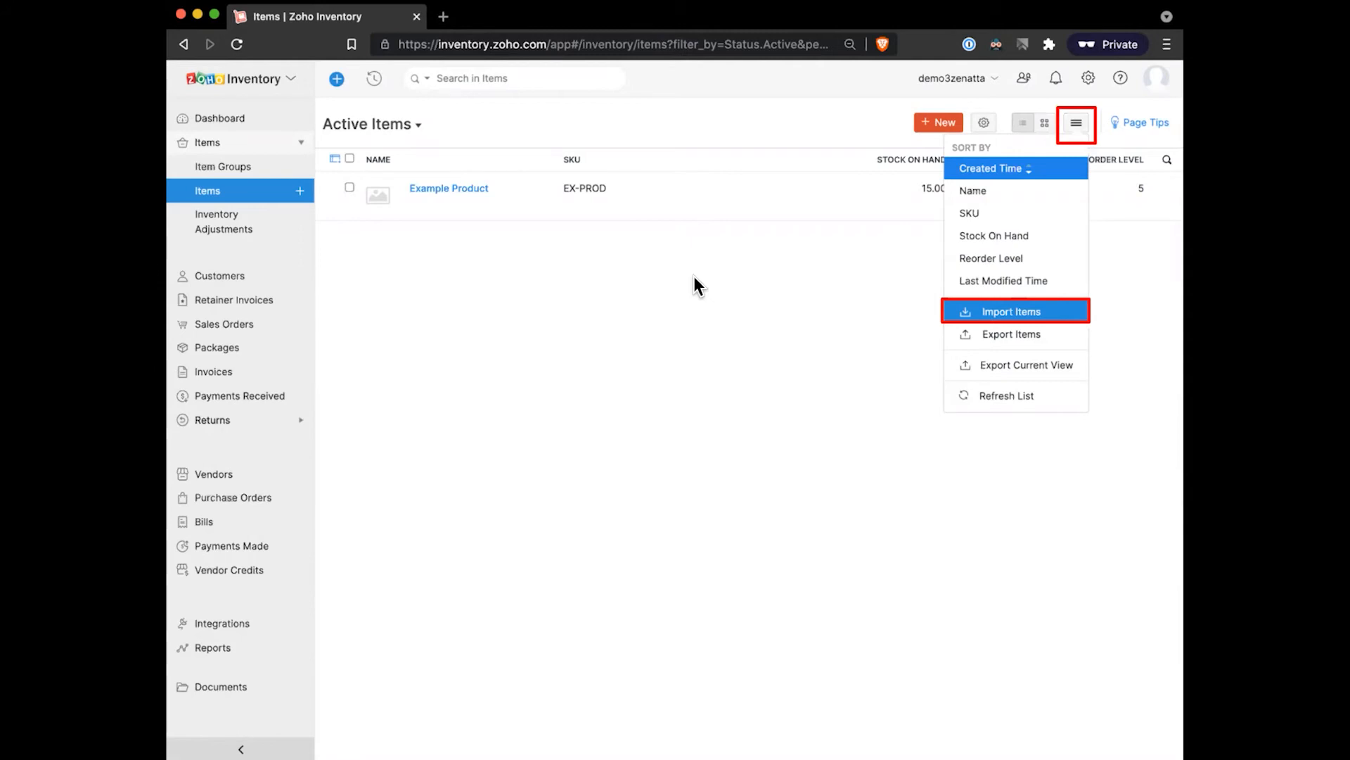
pyautogui.moveTo(685, 307)
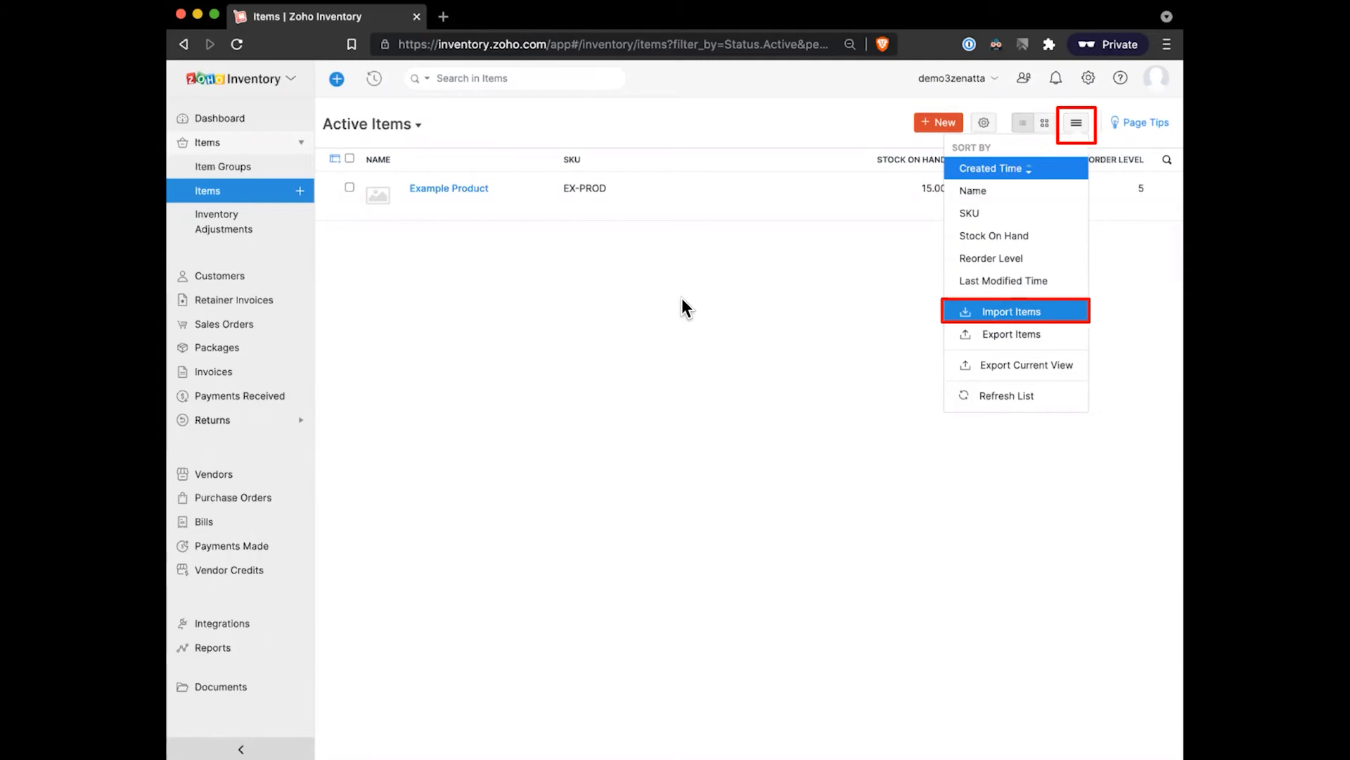
pyautogui.click(1016, 311)
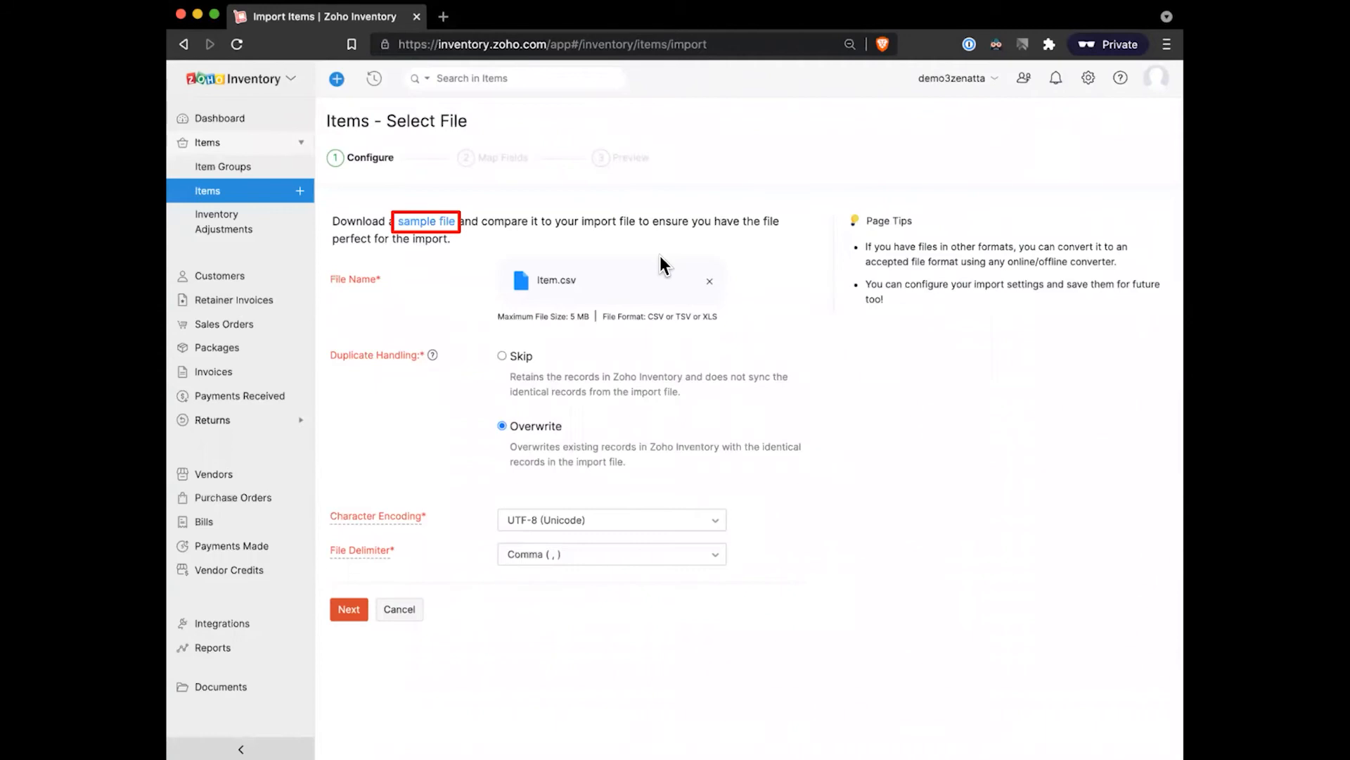
# Step: Choose Item.csv as the import file with duplicates set to Overwrite
pyautogui.click(349, 609)
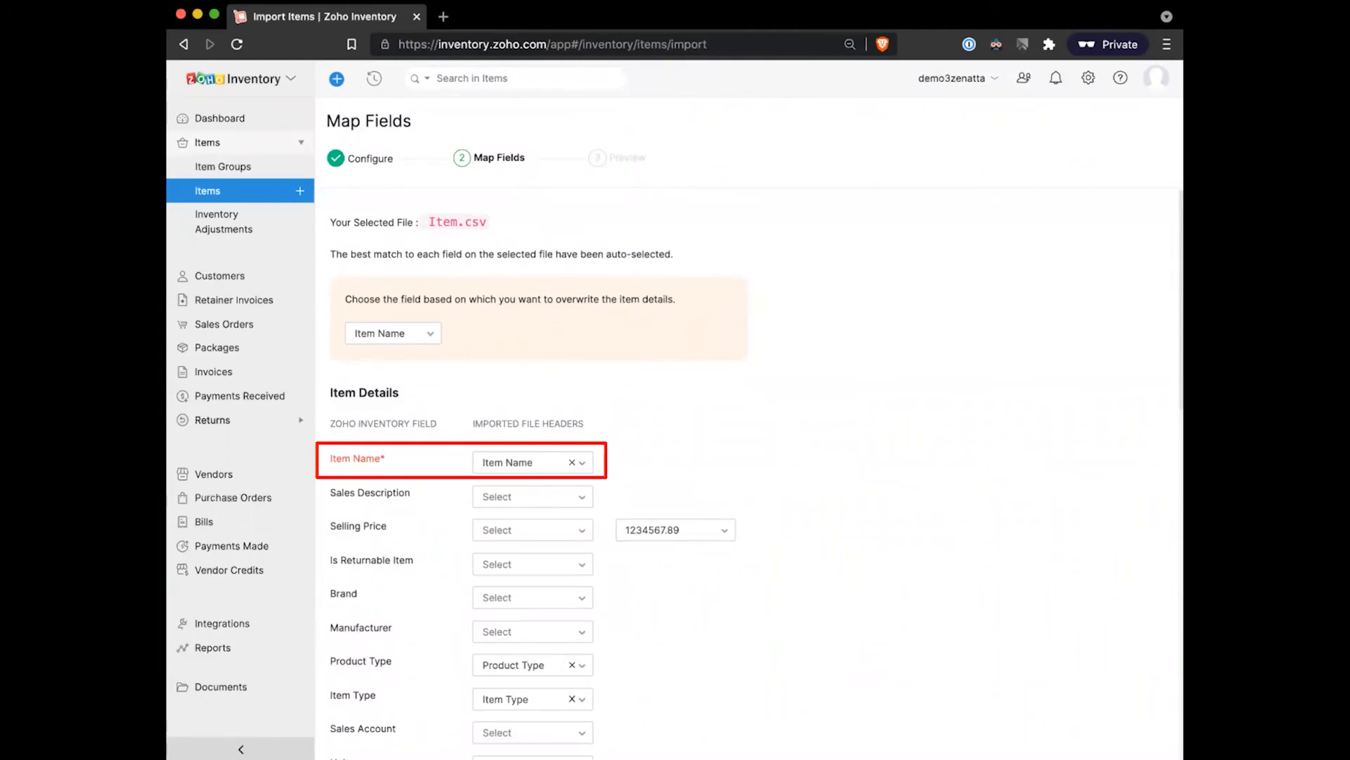
# Step: Advance the Item.csv import to field mapping with Item Name auto-matched
pyautogui.click(217, 222)
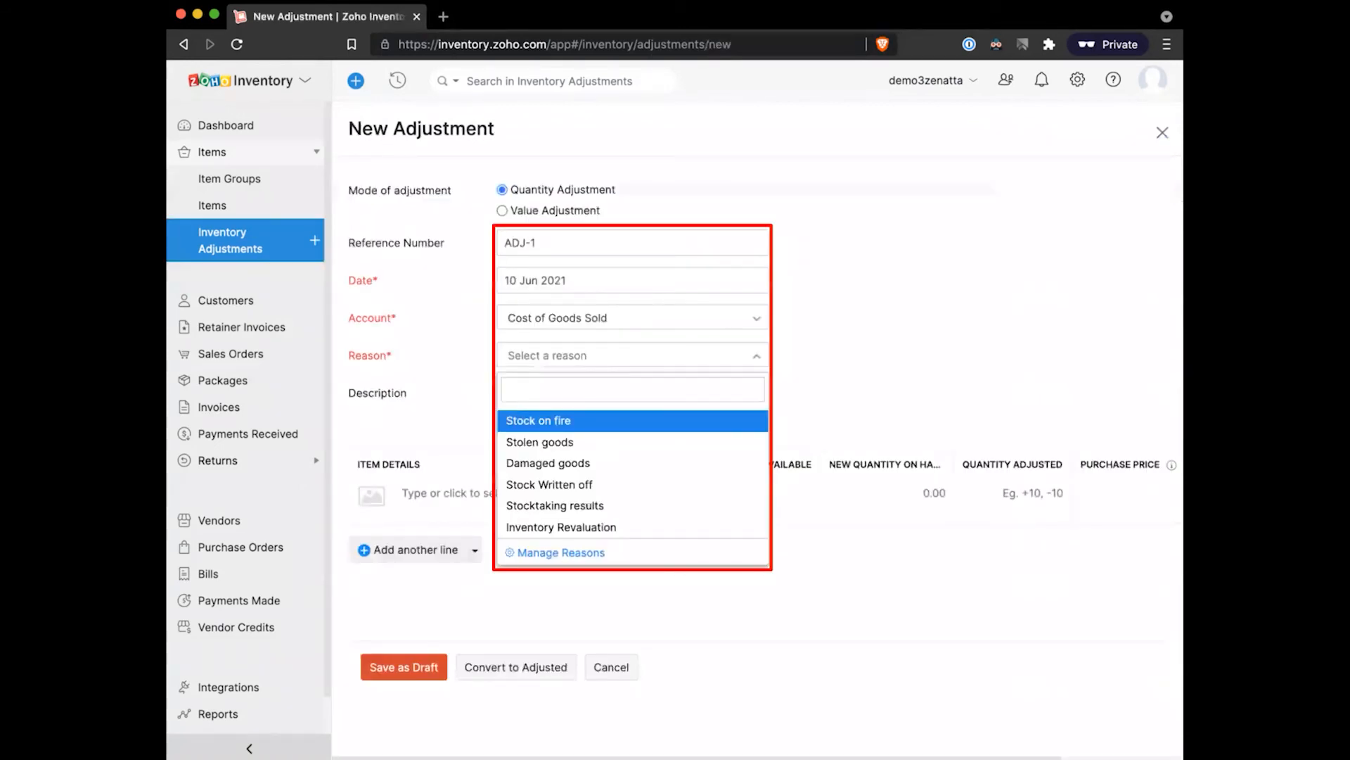
pyautogui.moveTo(799, 332)
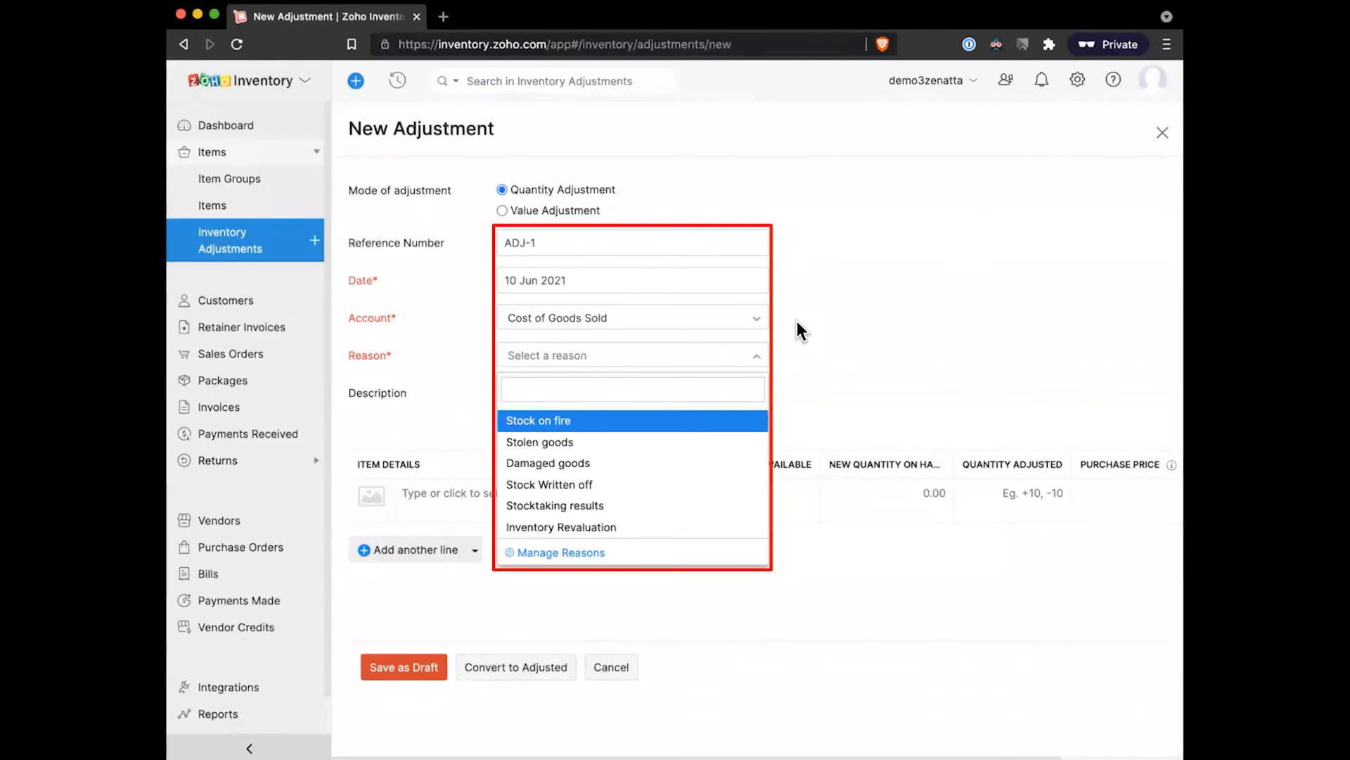
# Step: Set ADJ-1's reason to Inventory Revaluation for Example Product, +5 at price 50
pyautogui.click(562, 527)
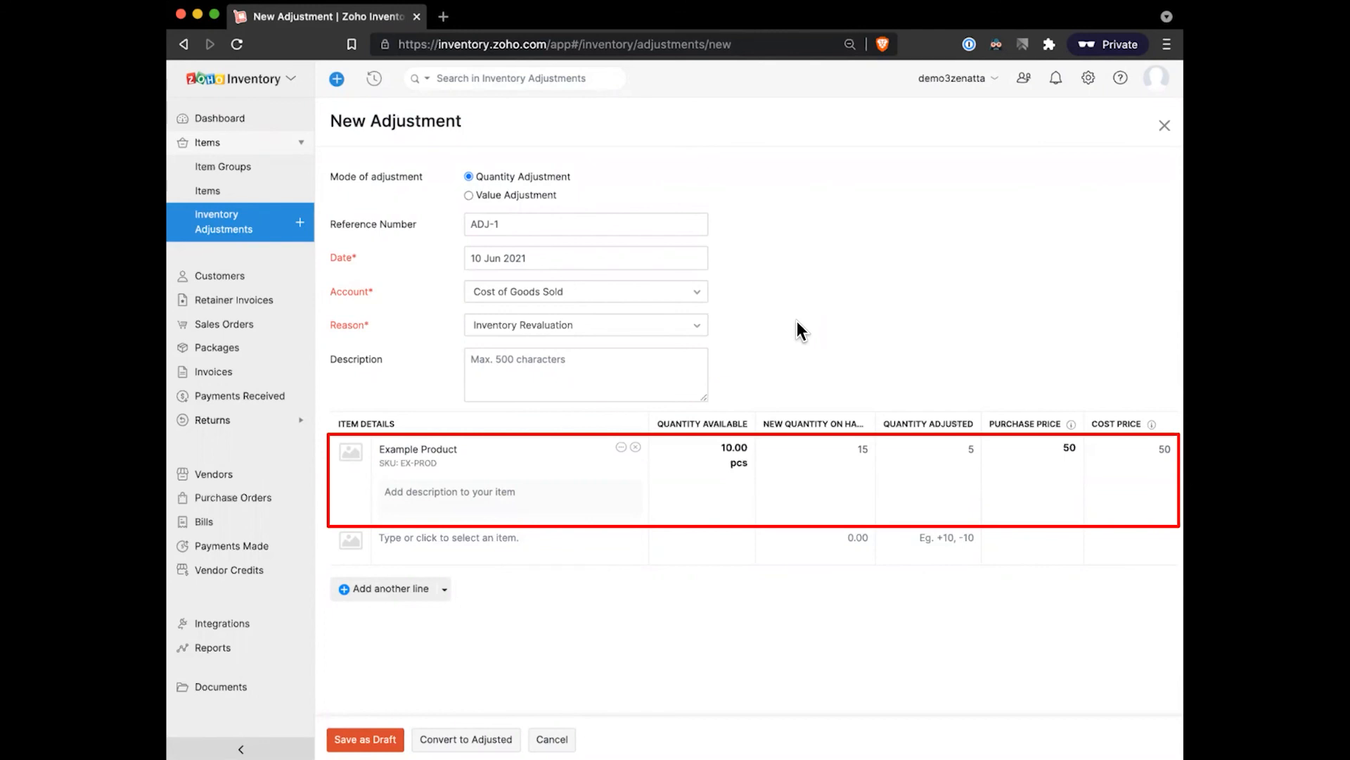
# Step: Convert ADJ-1 to Adjusted status showing Example Product +5 pcs at $50.00
pyautogui.click(465, 740)
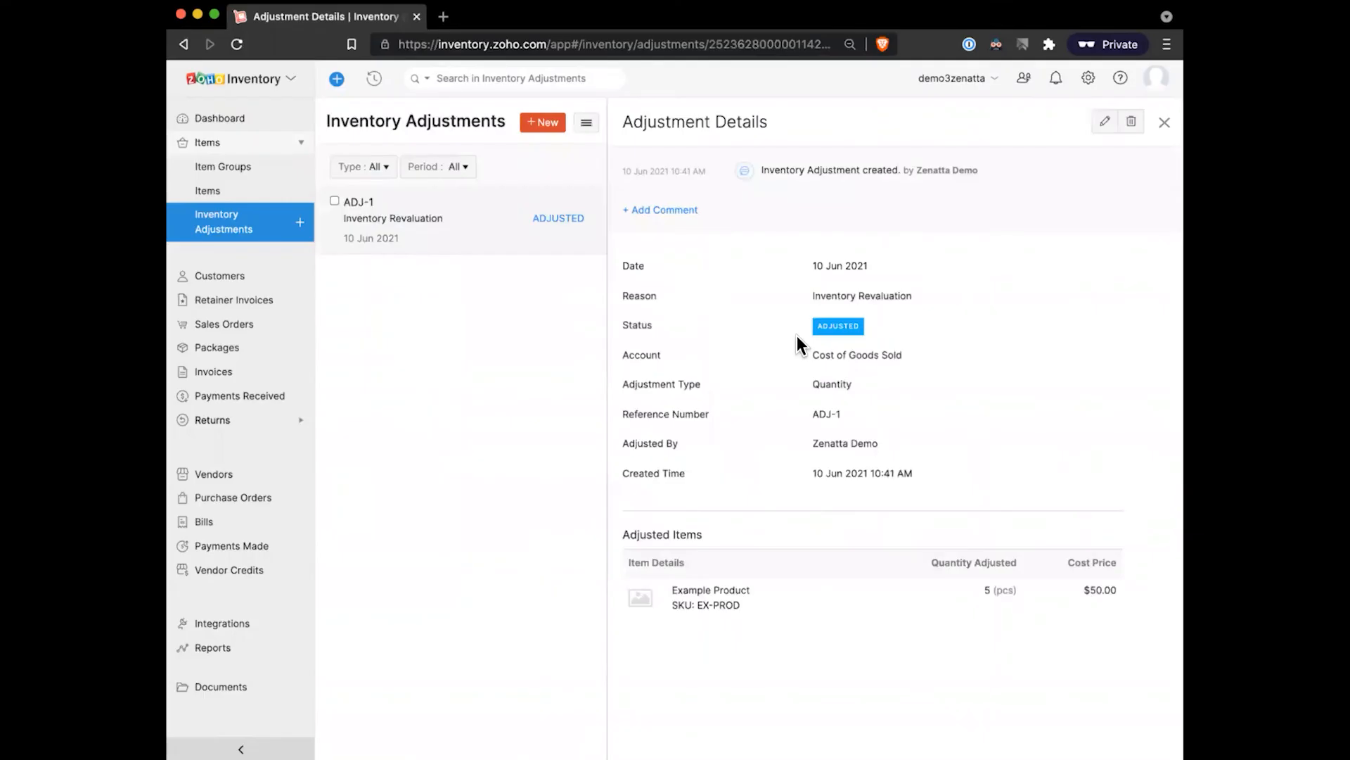
pyautogui.moveTo(796, 328)
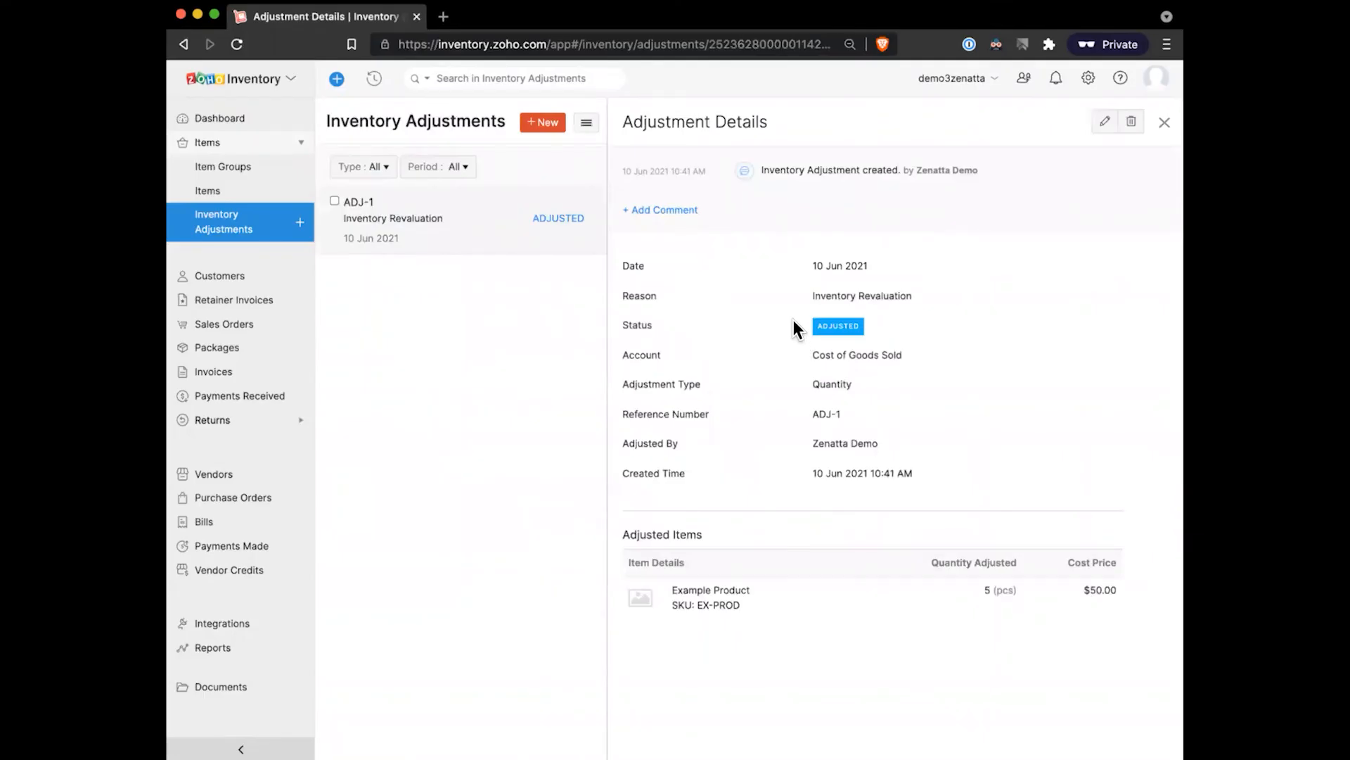
pyautogui.moveTo(962, 303)
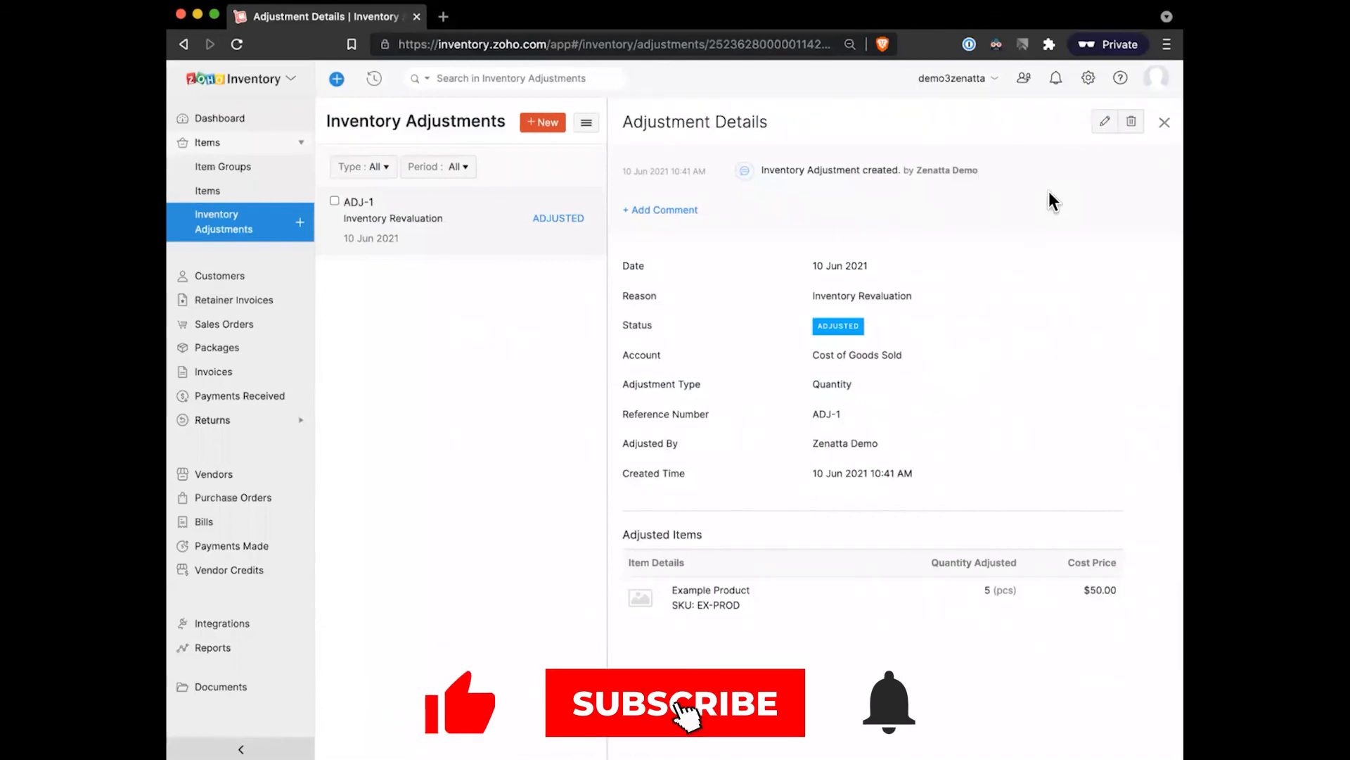
pyautogui.click(675, 703)
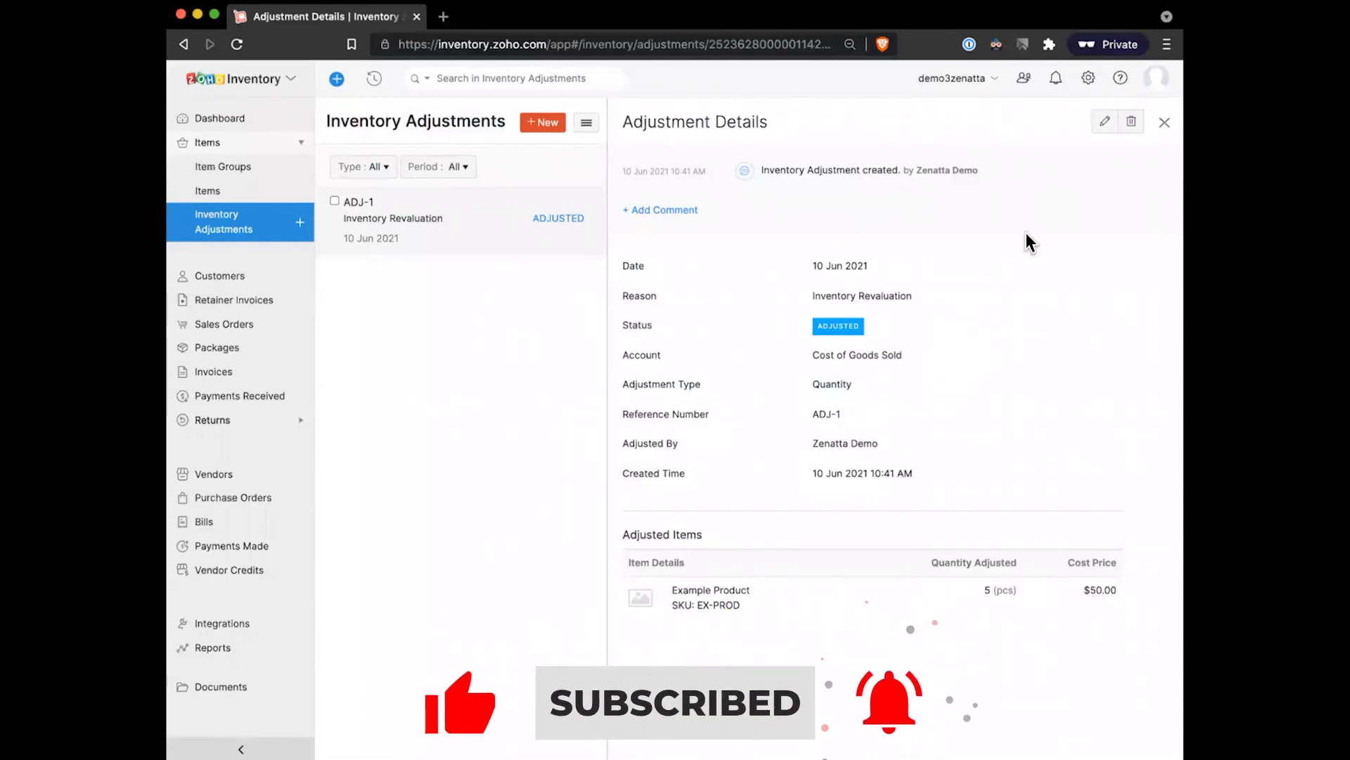